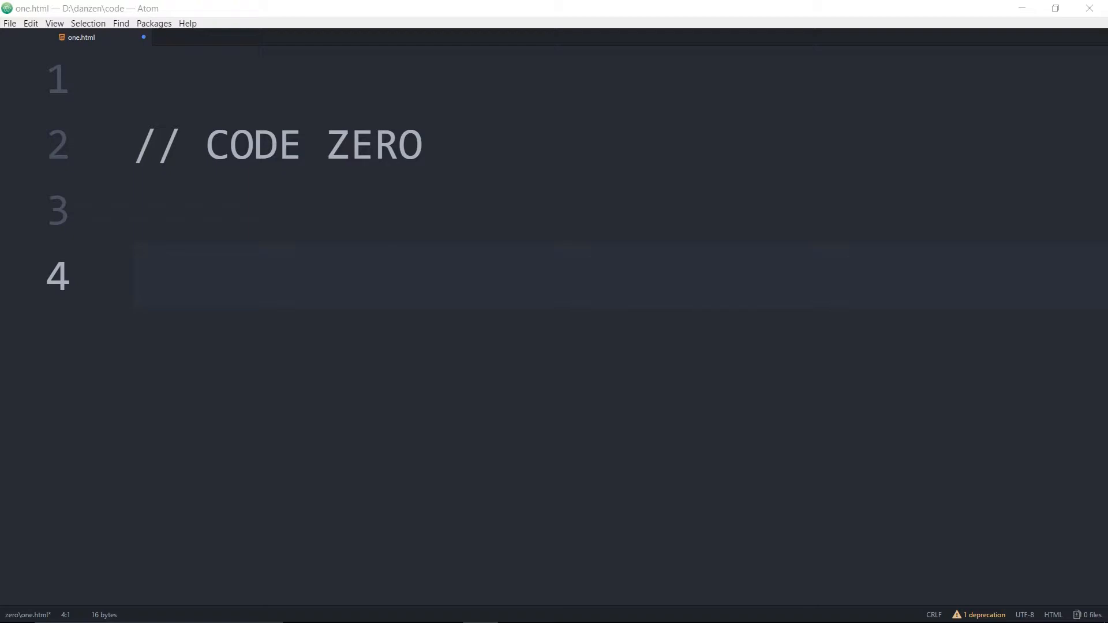
pyautogui.moveTo(190, 277)
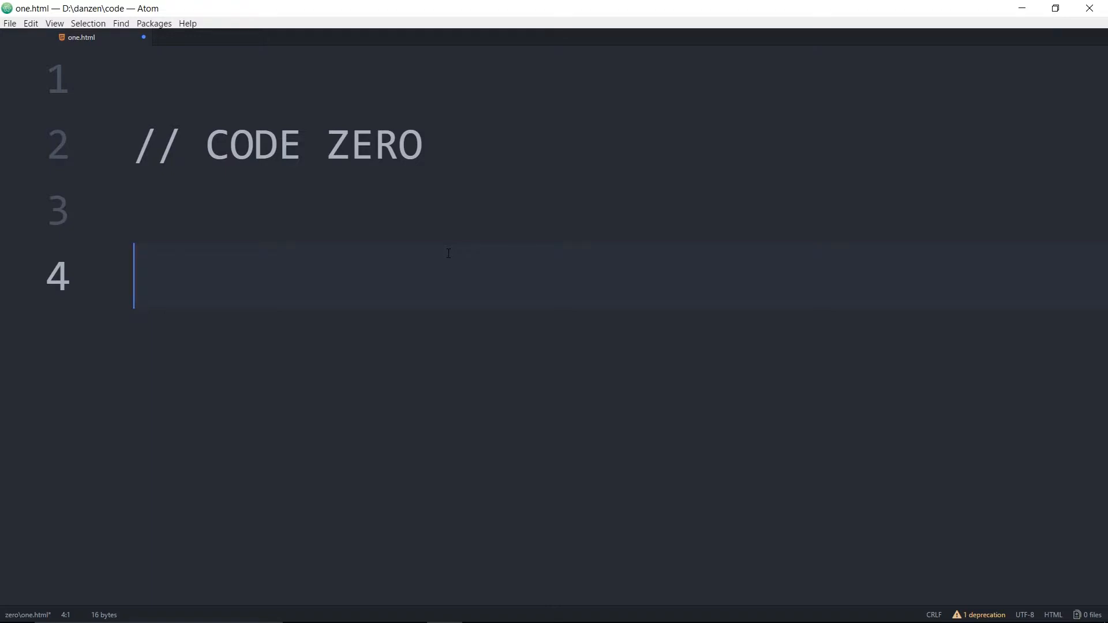
# Write the question 'What does this code mean?' on line 4 under the CODE ZERO comment
pyautogui.write('?')
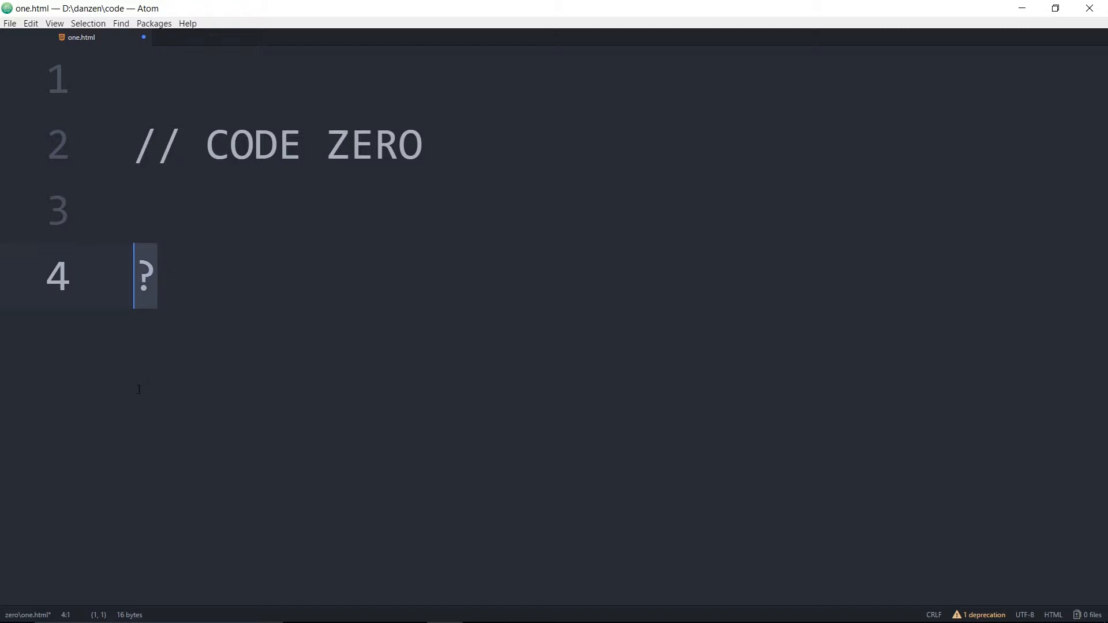
pyautogui.write('What')
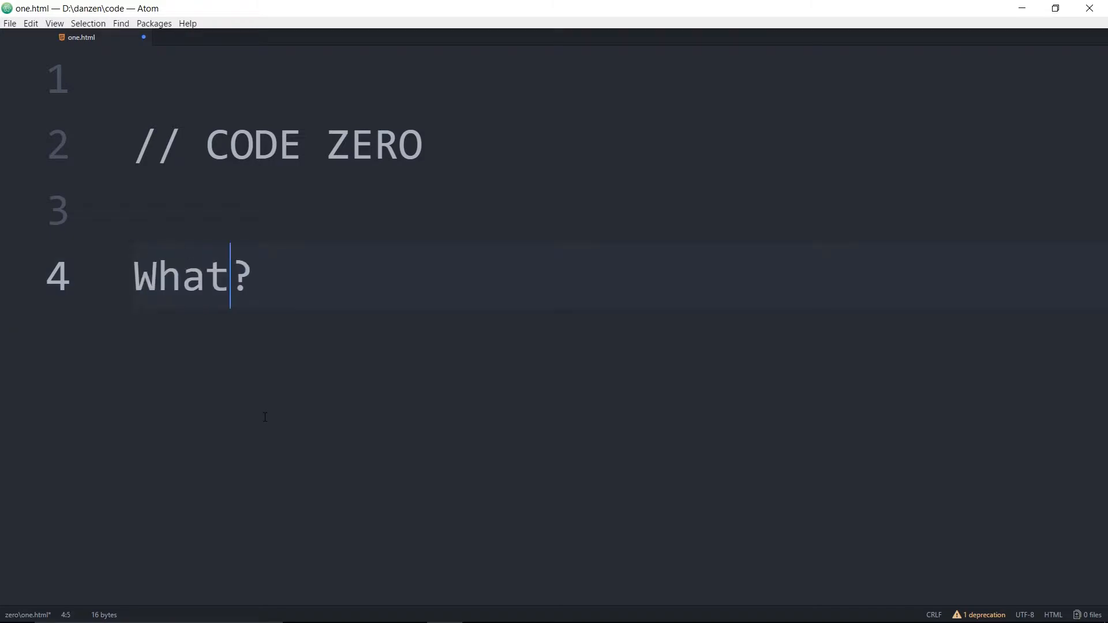
pyautogui.write('does this code mean')
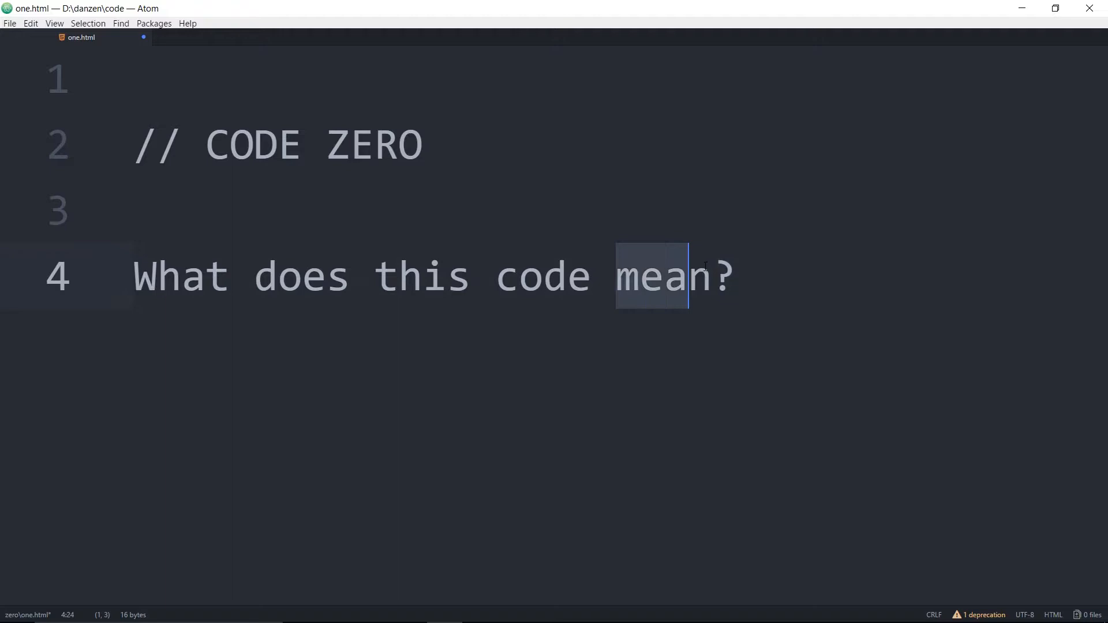
pyautogui.press('shift+right')
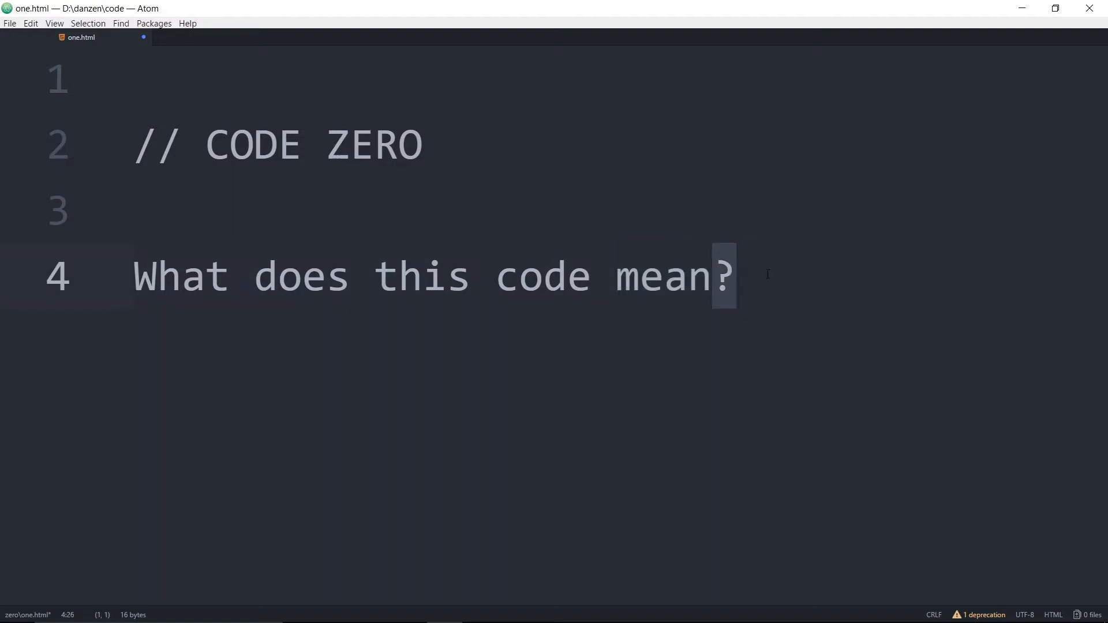
# Select the word 'code' and move the caret around the question, ending at its end
pyautogui.click(735, 278)
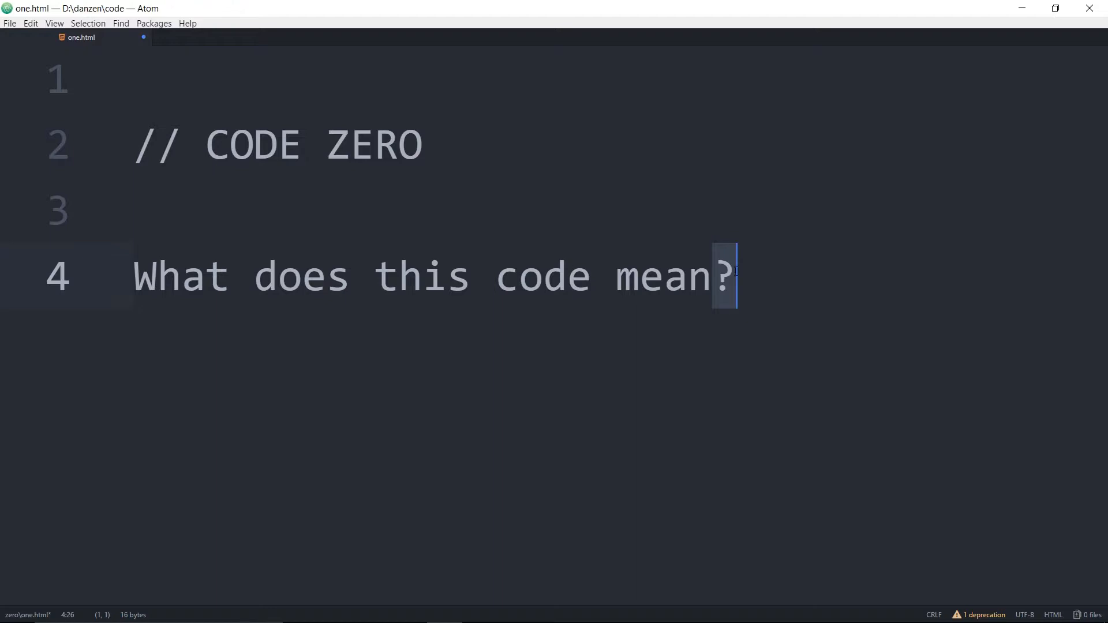
pyautogui.doubleClick(543, 278)
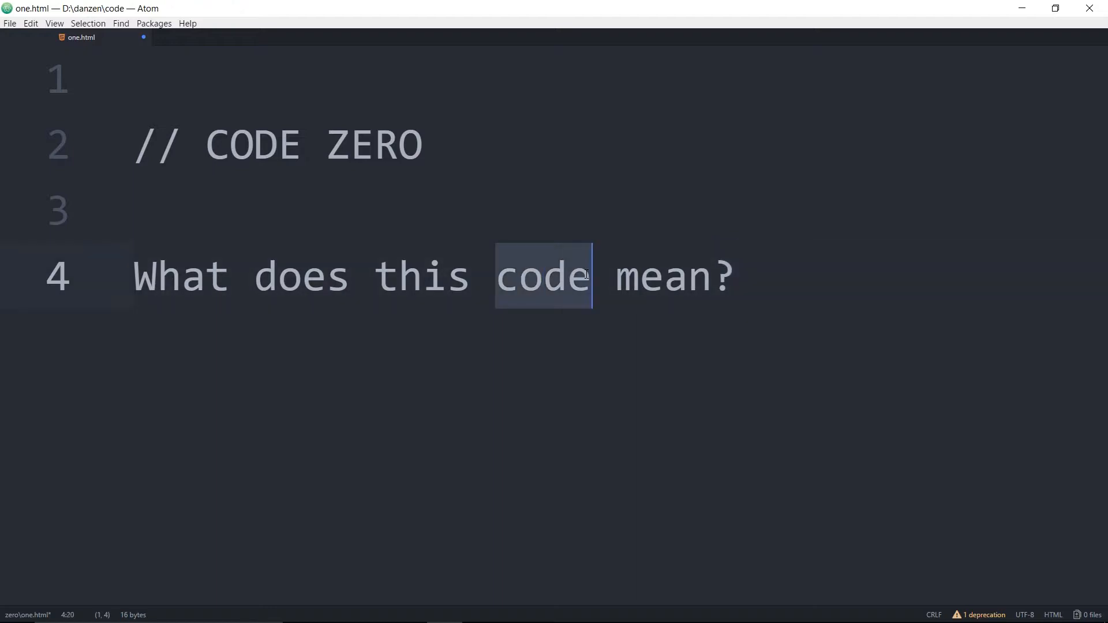
pyautogui.click(520, 276)
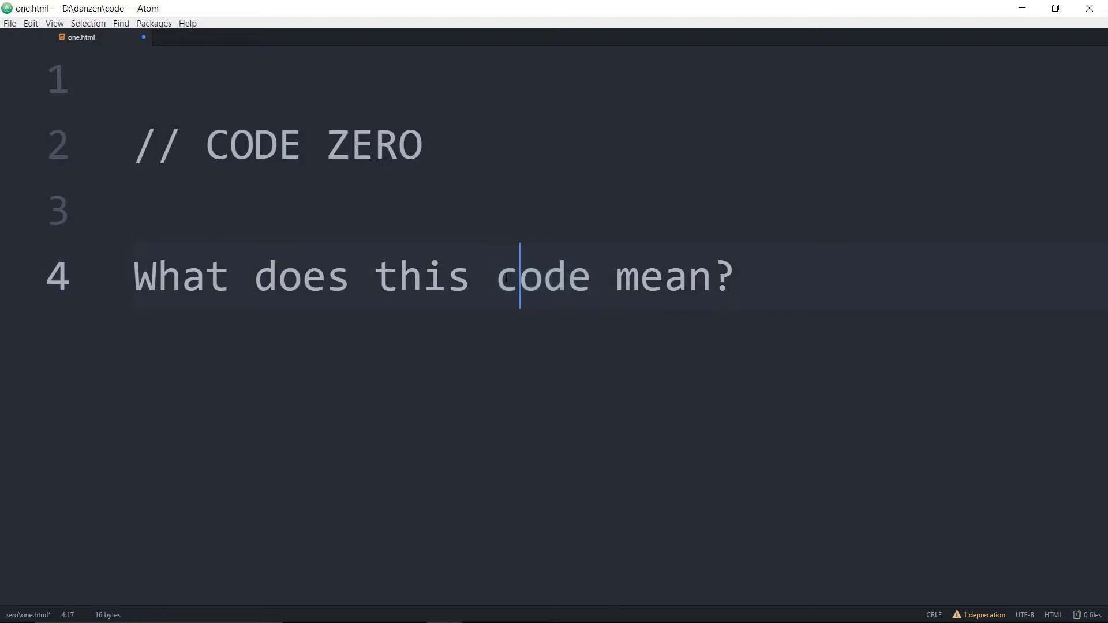
pyautogui.doubleClick(544, 278)
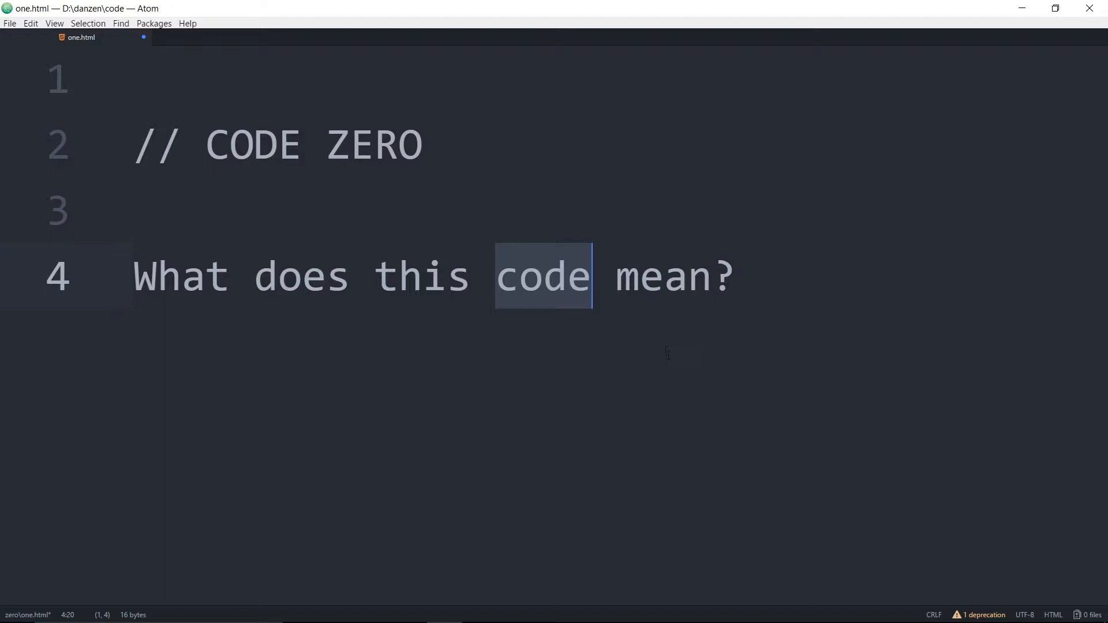
pyautogui.click(393, 279)
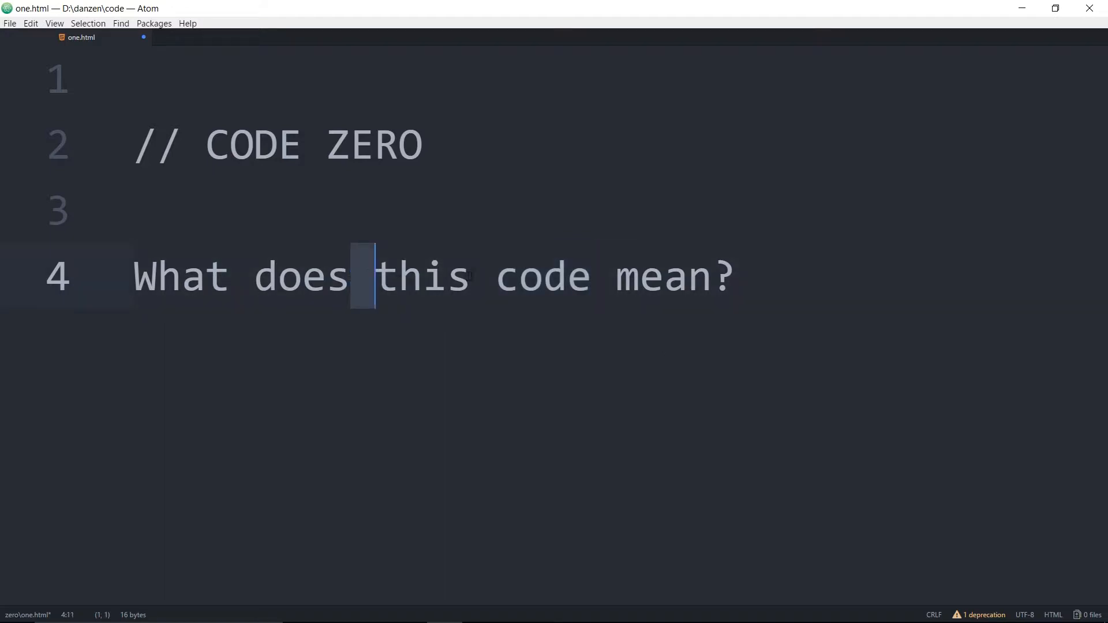
pyautogui.click(229, 277)
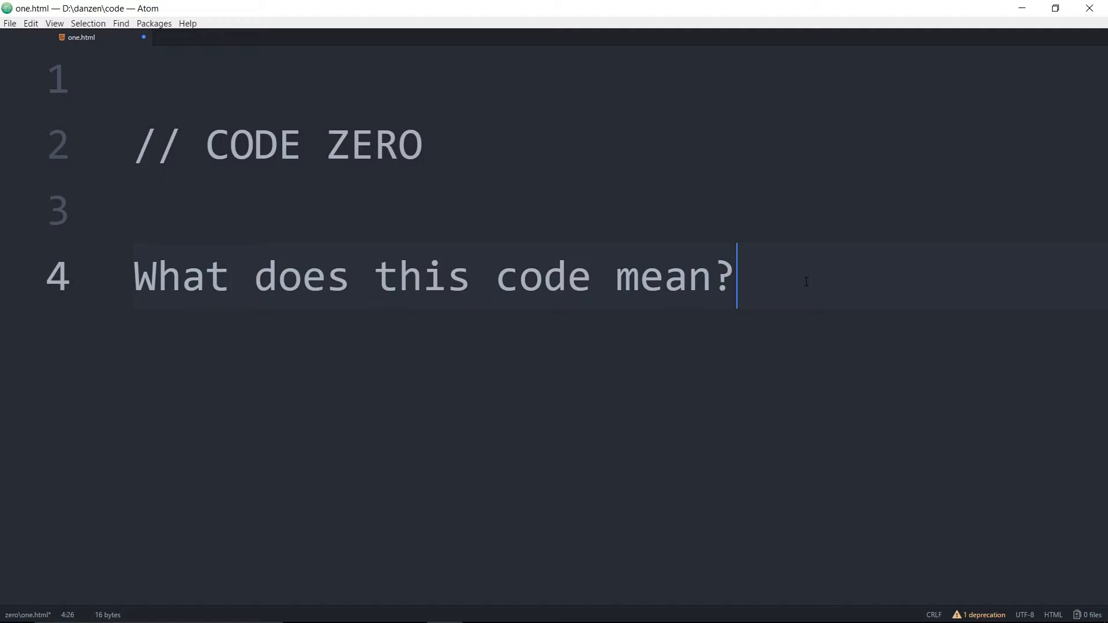
# Write 'Map Model' on line 6, dismissing the mailto autocomplete suggestion
pyautogui.write('Map')
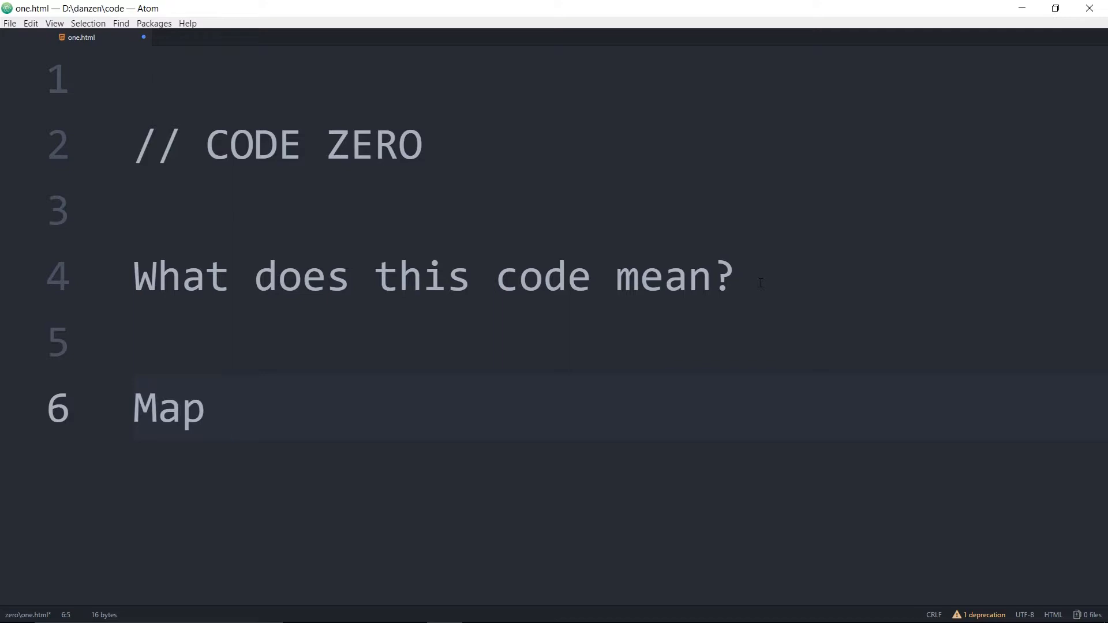
pyautogui.click(230, 407)
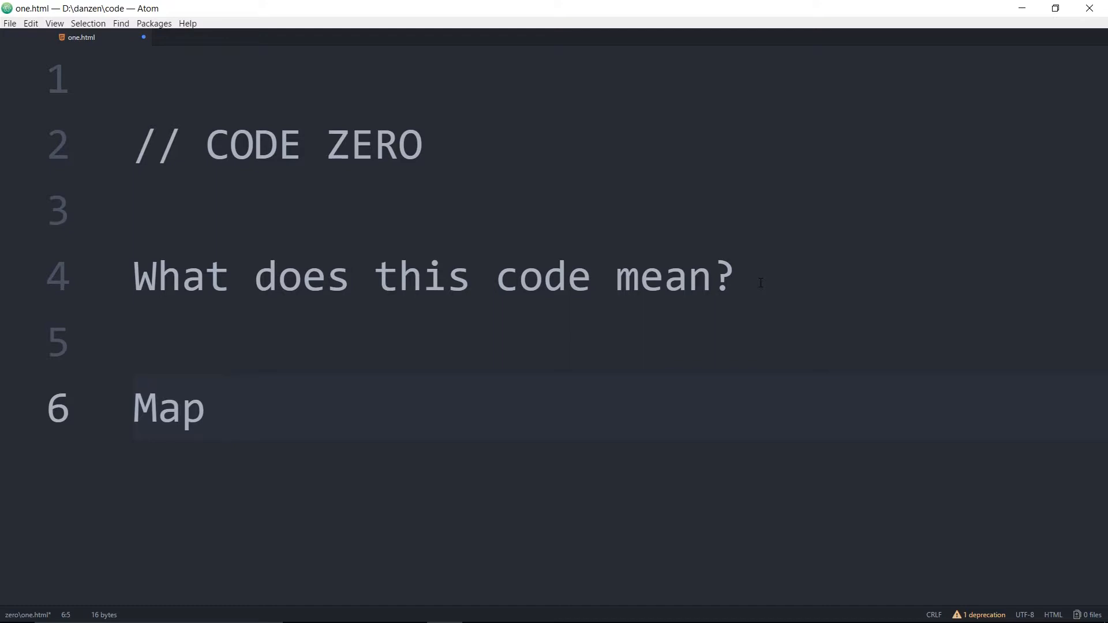
pyautogui.write('Mo')
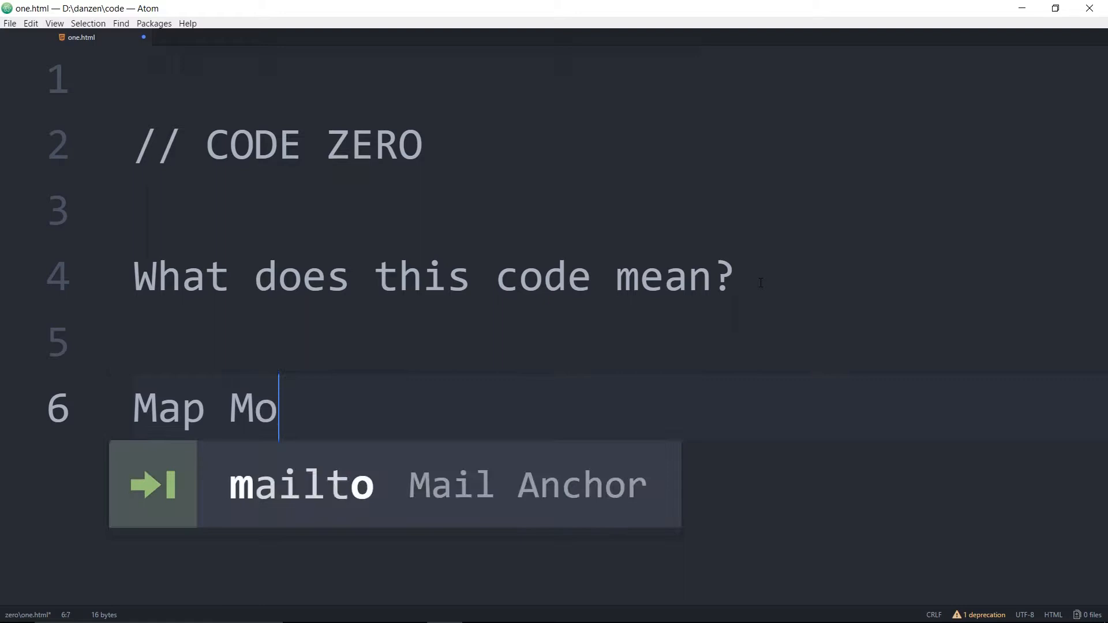
pyautogui.write('del')
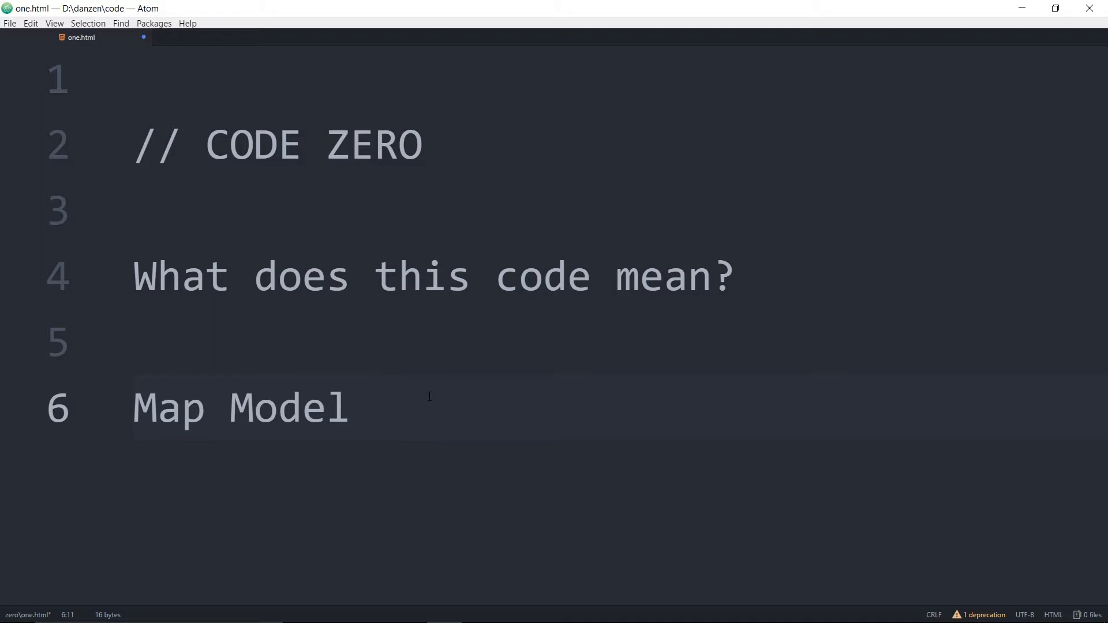
pyautogui.doubleClick(542, 277)
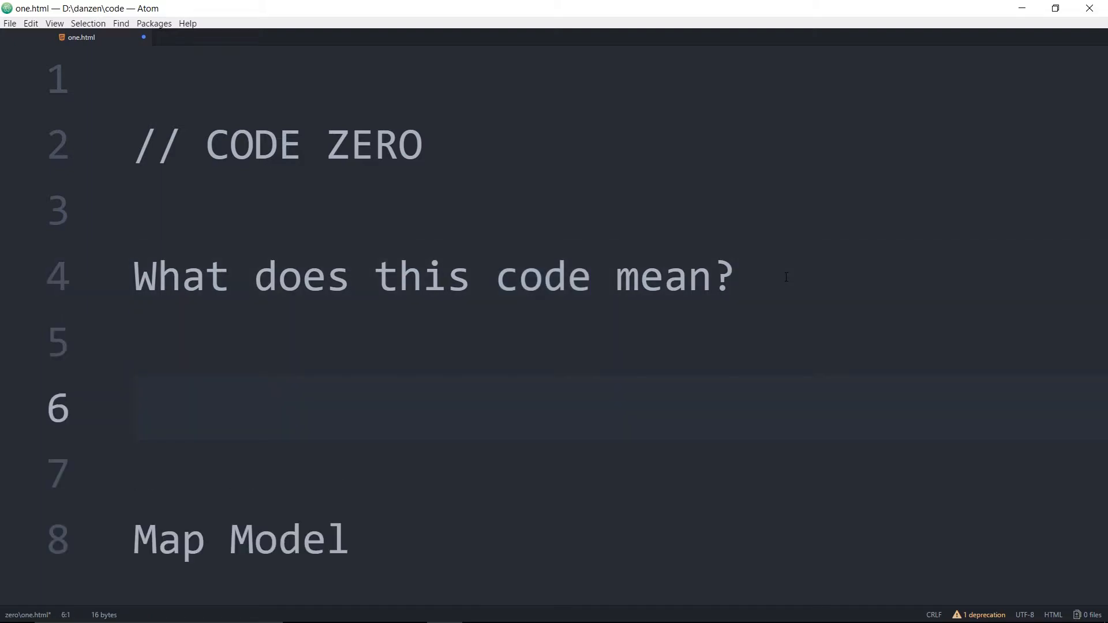
# Type test characters 'jdjj5j6jj6', select and delete that line, leaving empty line 8
pyautogui.write('jdjj5j6j')
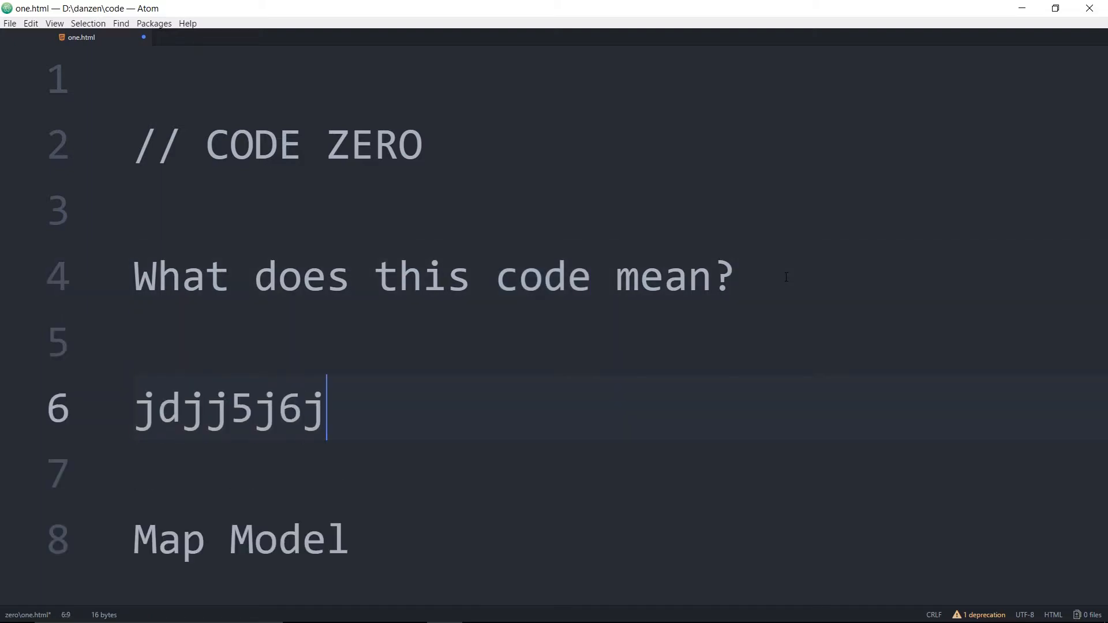
pyautogui.write('j6')
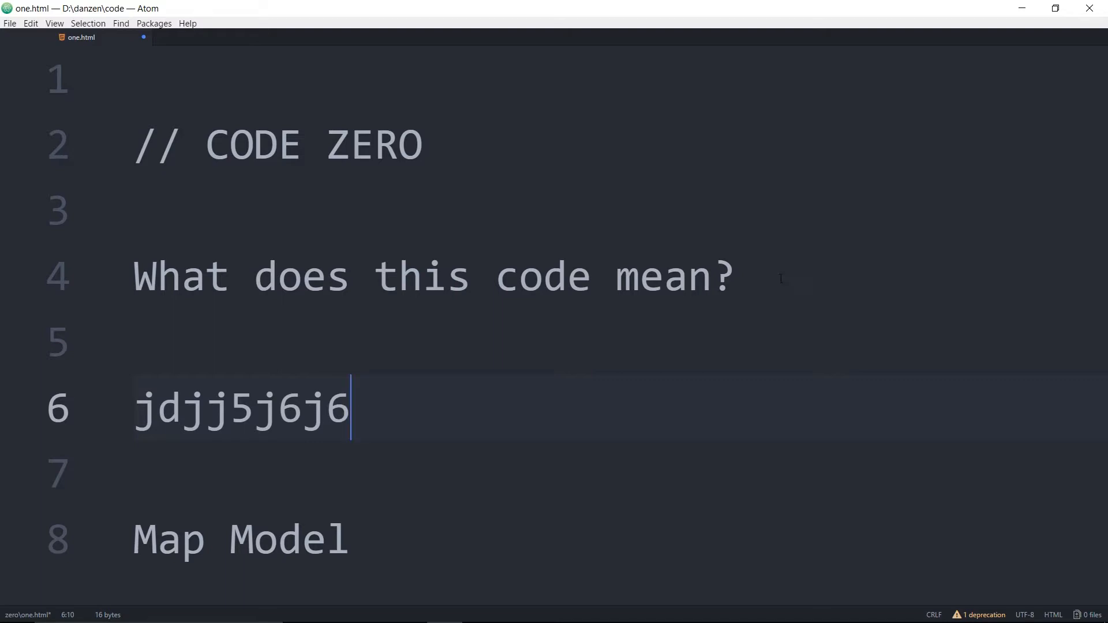
pyautogui.tripleClick(237, 409)
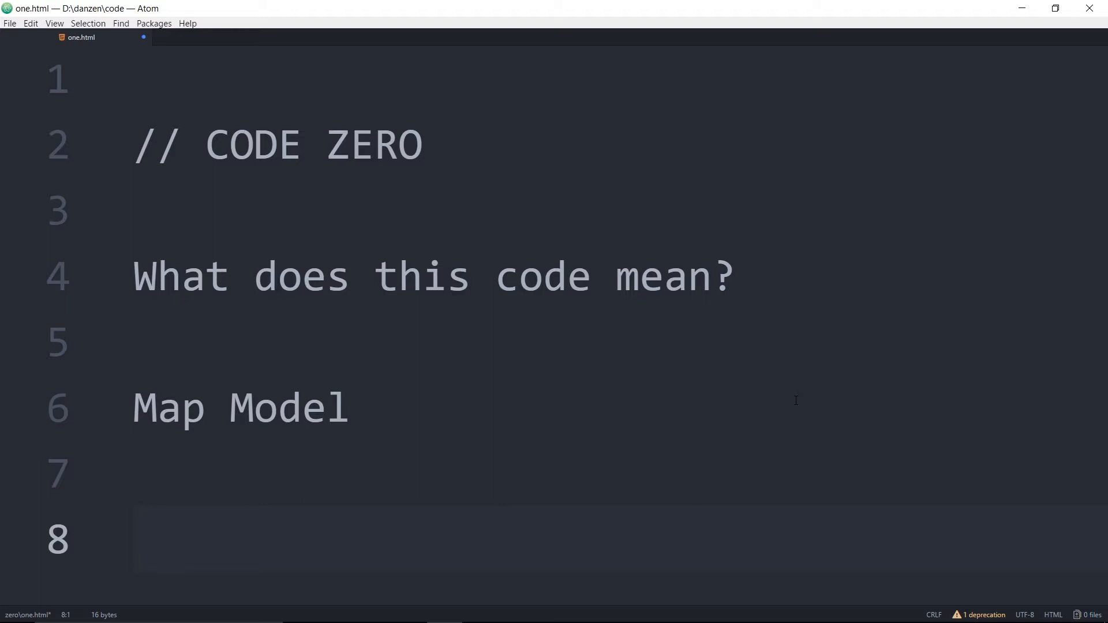
pyautogui.click(135, 537)
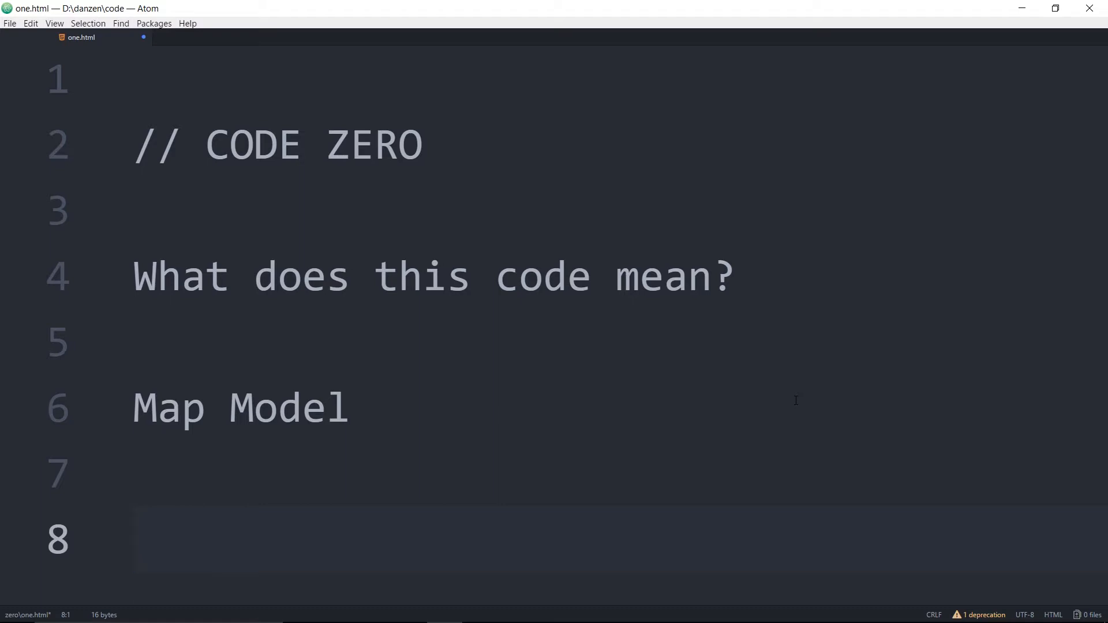
pyautogui.click(136, 539)
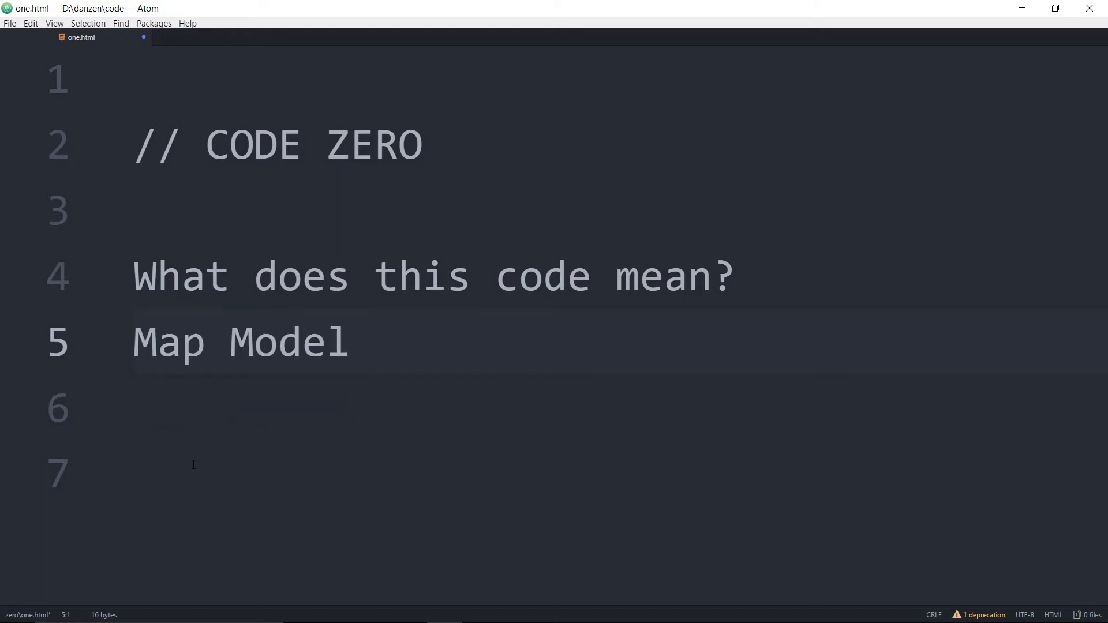
# Write 'Games Simulations' on line 7 below Map Model
pyautogui.write('Game')
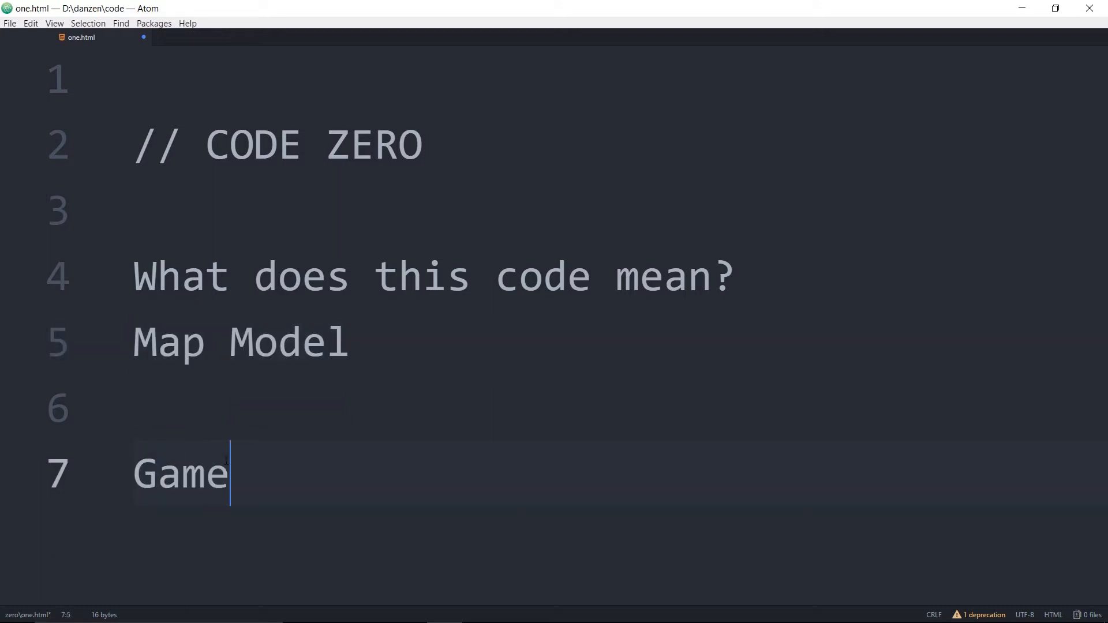
pyautogui.write('s Sim')
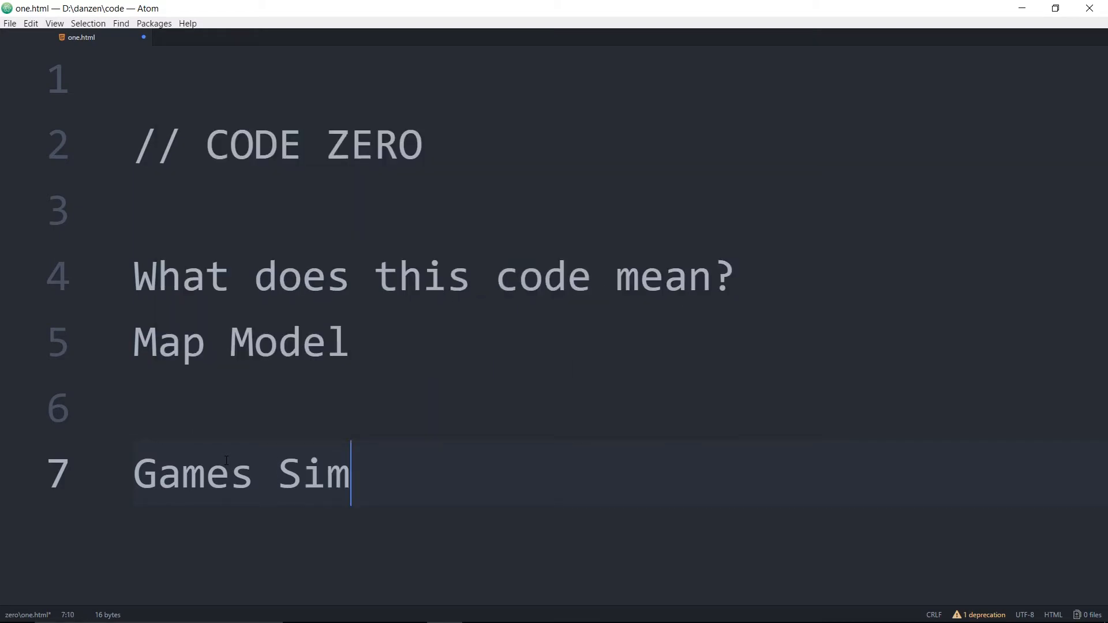
pyautogui.write('ulation')
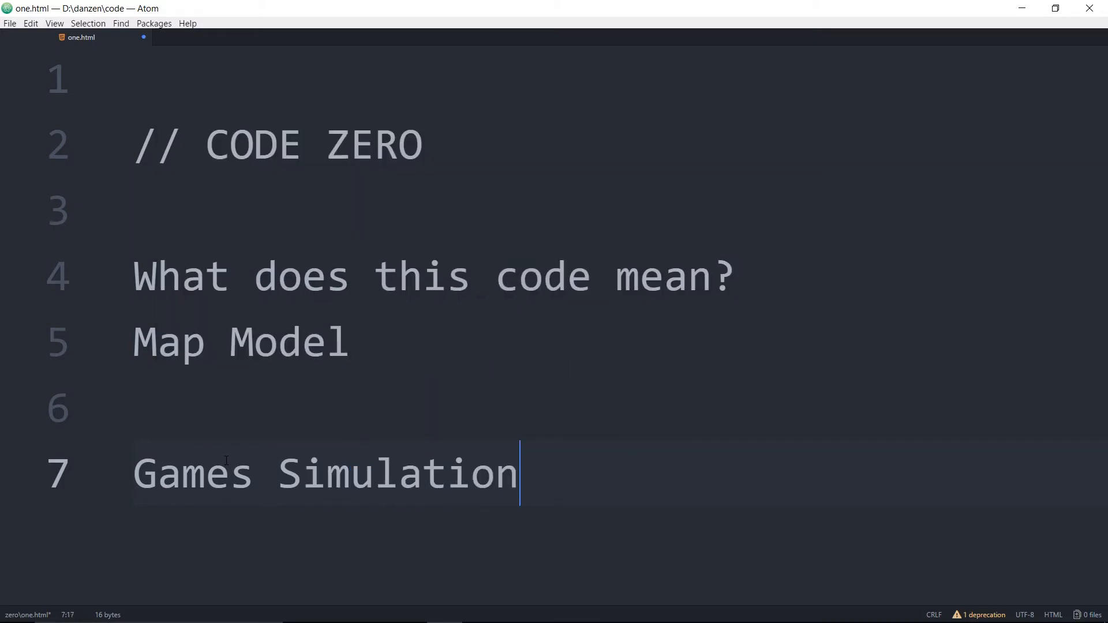
pyautogui.write('s')
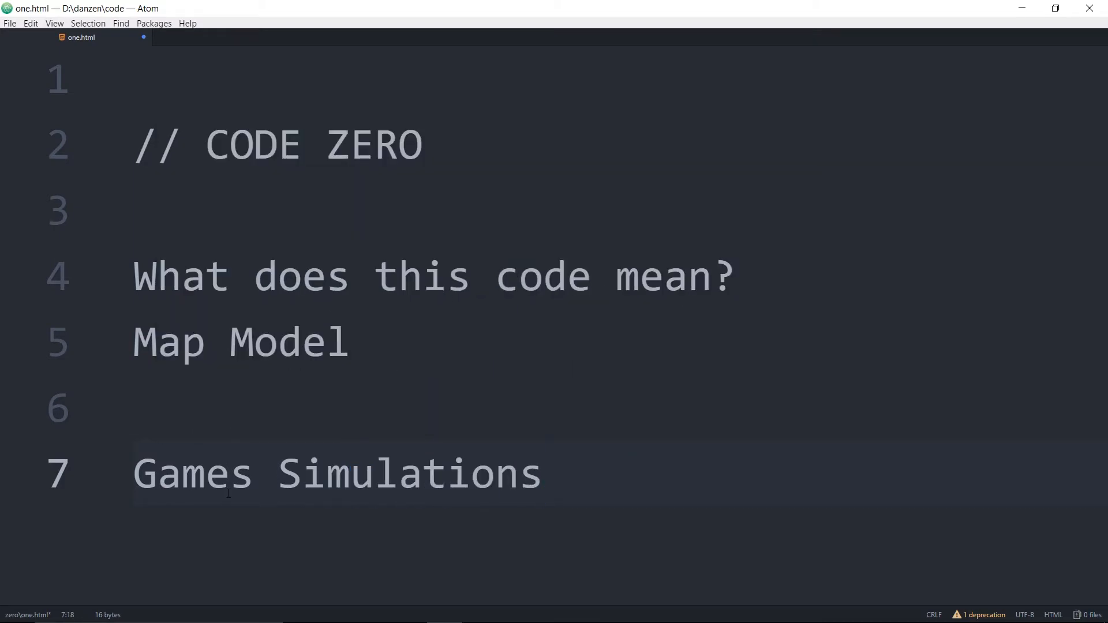
# Check the words Games and Simulations by selecting each, then return to the Map Model line end
pyautogui.doubleClick(190, 473)
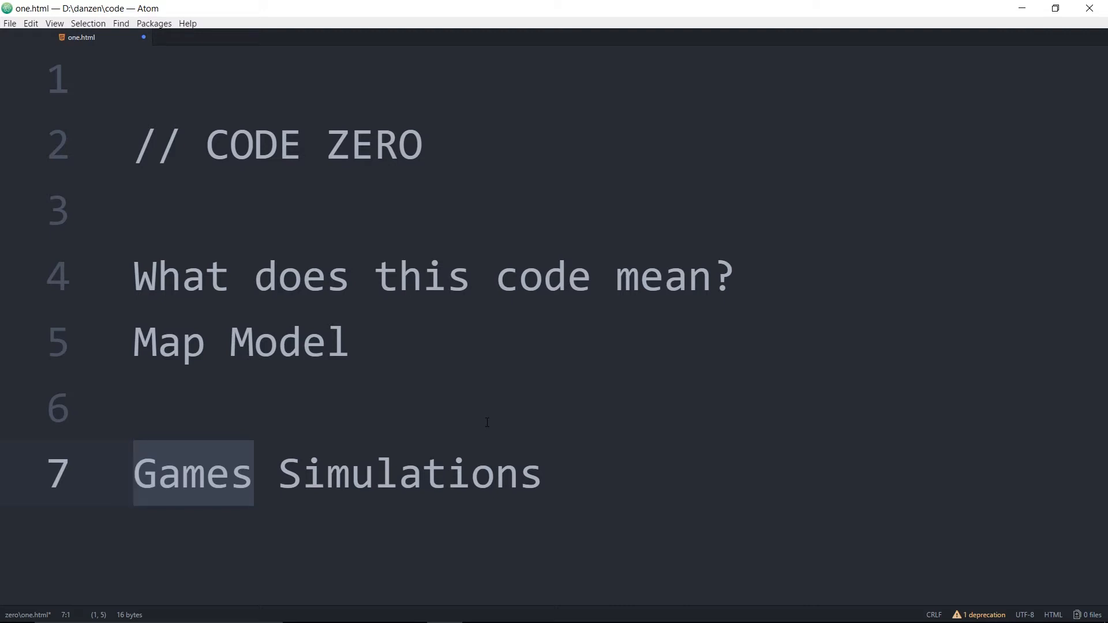
pyautogui.doubleClick(409, 473)
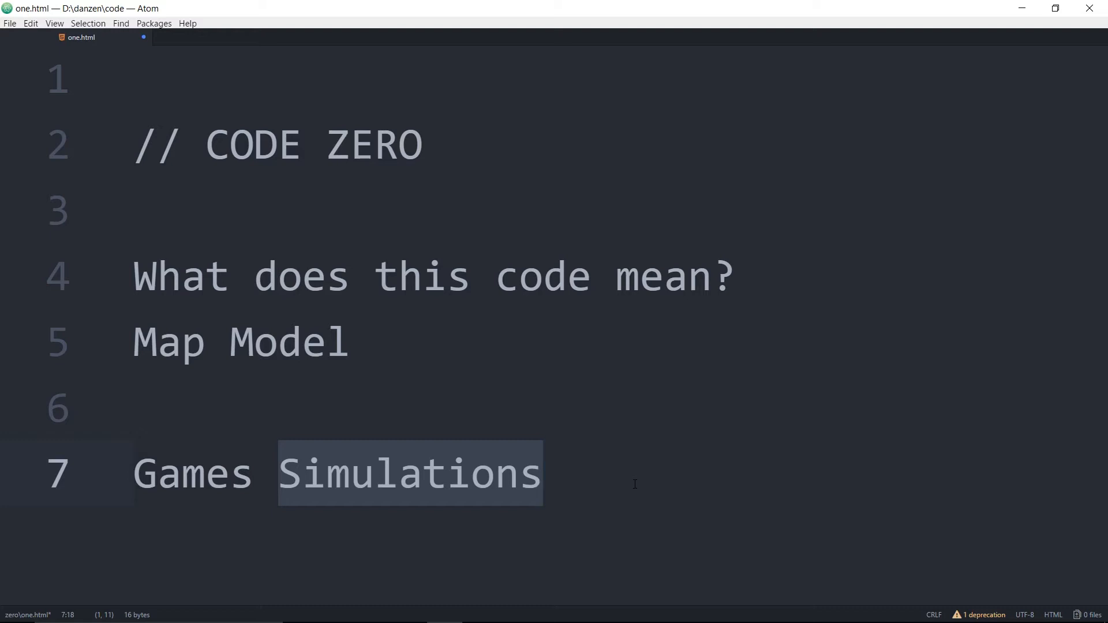
pyautogui.click(229, 342)
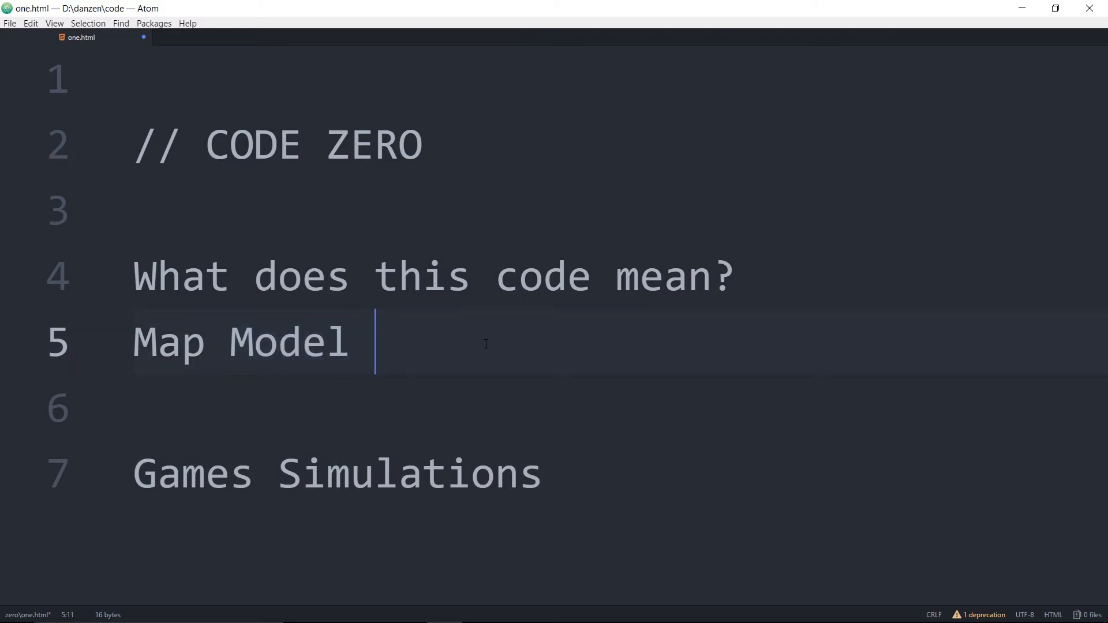
# Extend line 5 to 'Map Model life - philosophy', removing the stray '='
pyautogui.write('life -=')
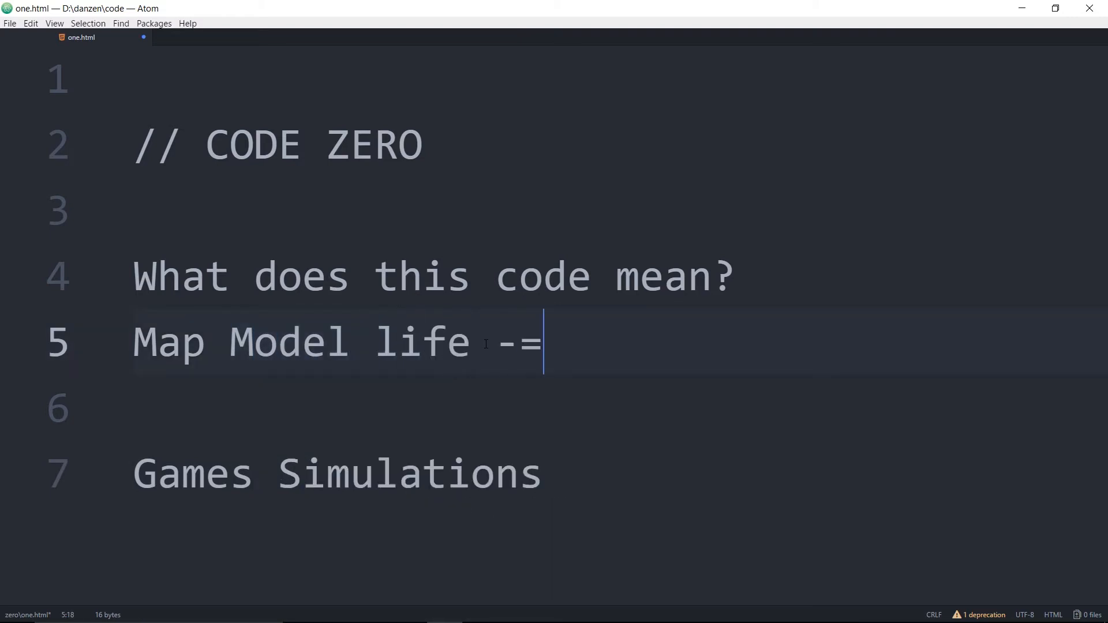
pyautogui.press('BackSpace')
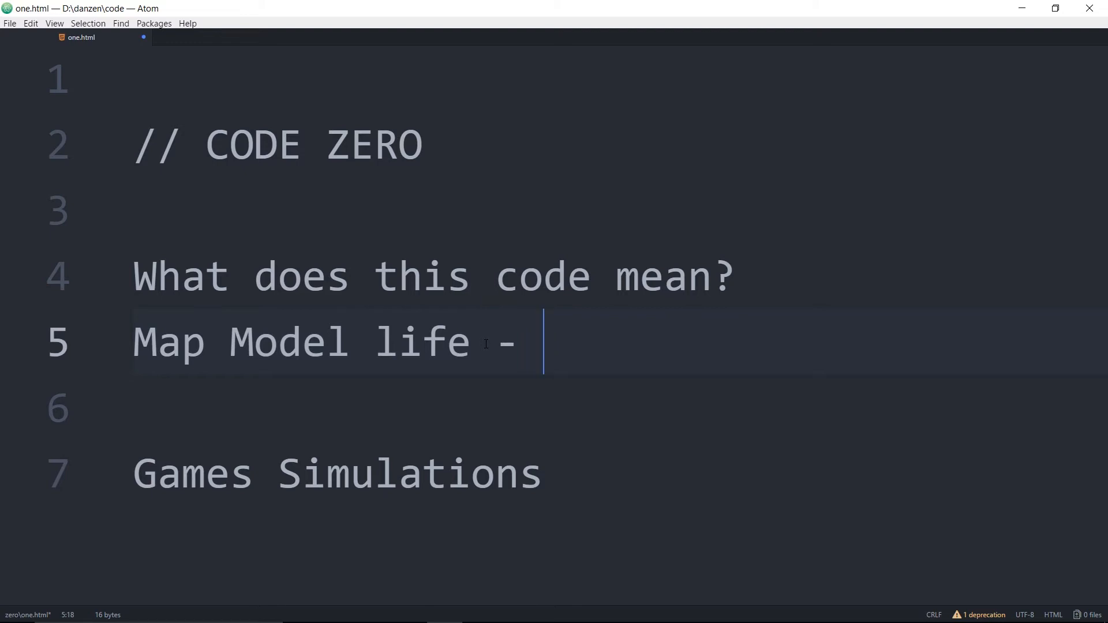
pyautogui.write('philos')
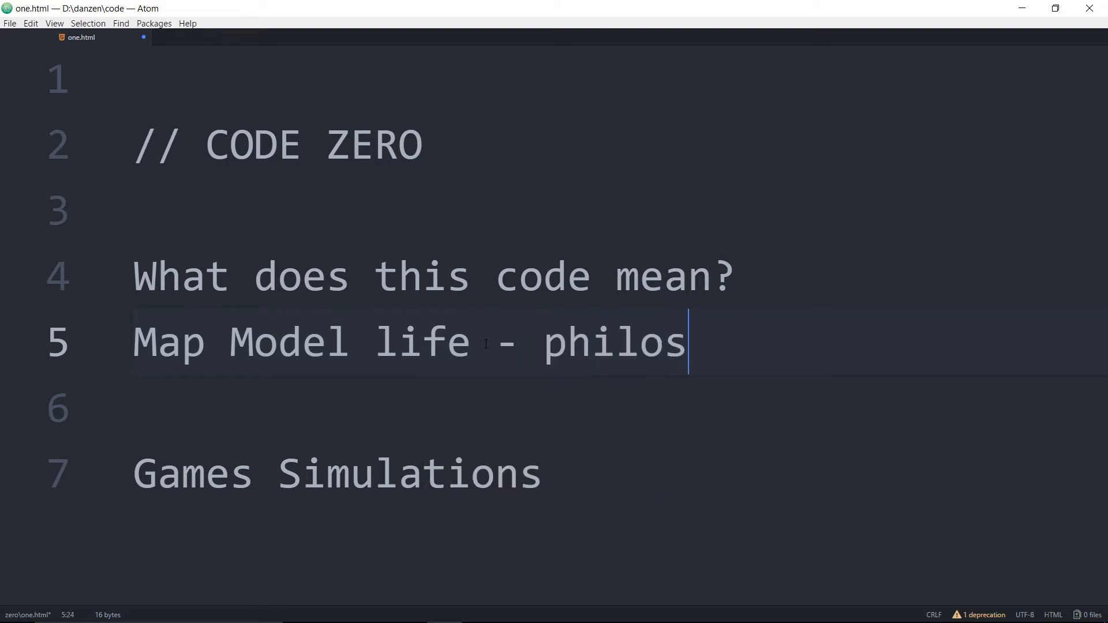
pyautogui.write('ophy')
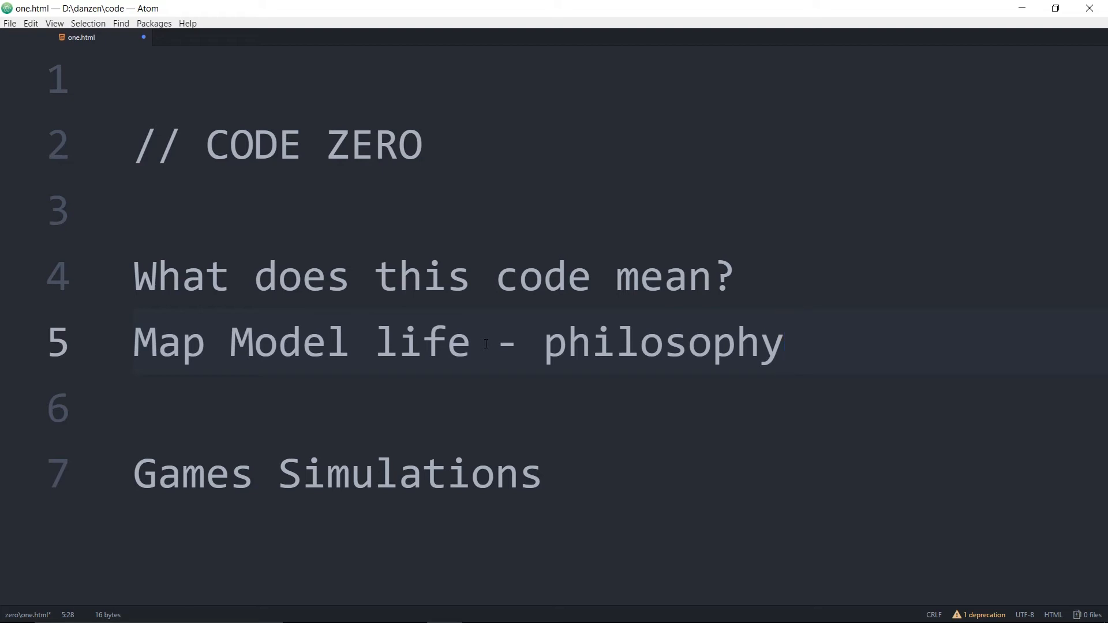
# Place the caret on the empty line above Games Simulations
pyautogui.click(785, 344)
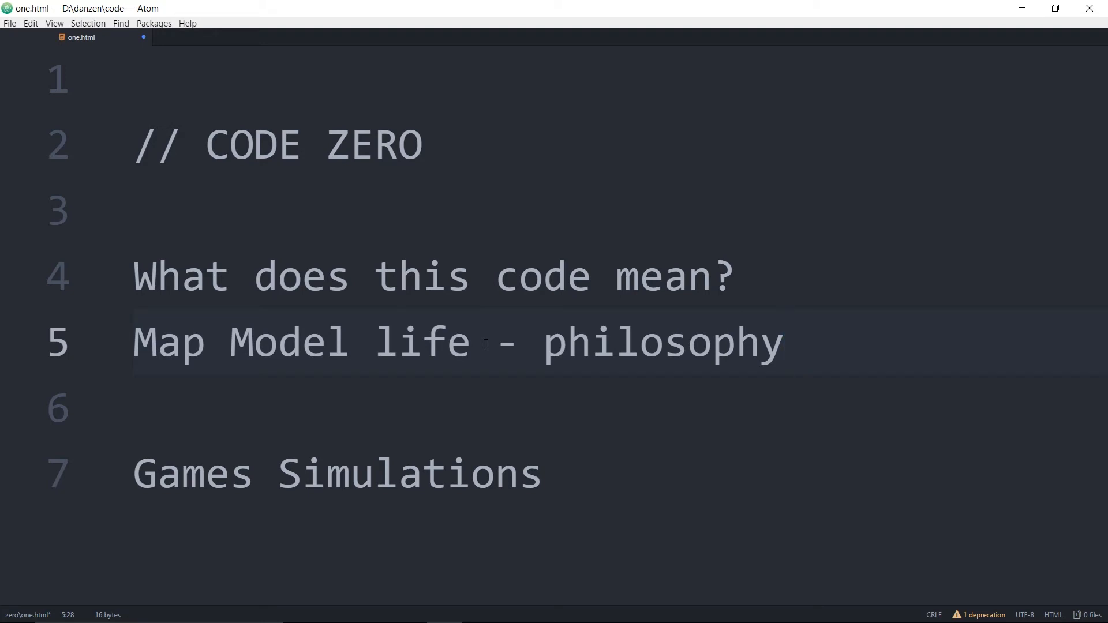
pyautogui.click(787, 346)
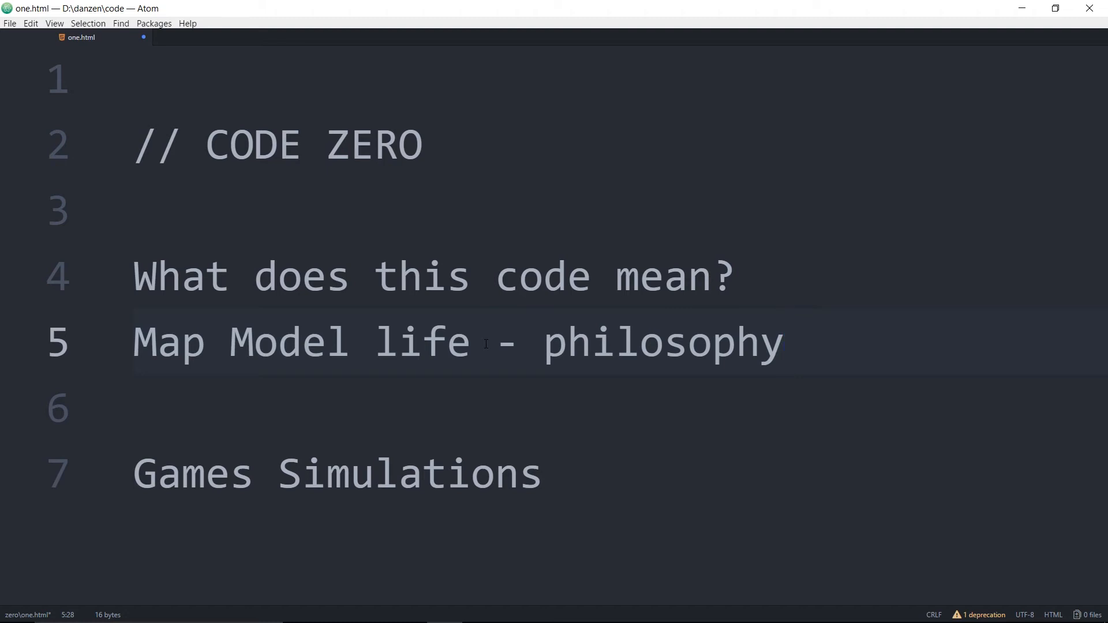
pyautogui.click(784, 348)
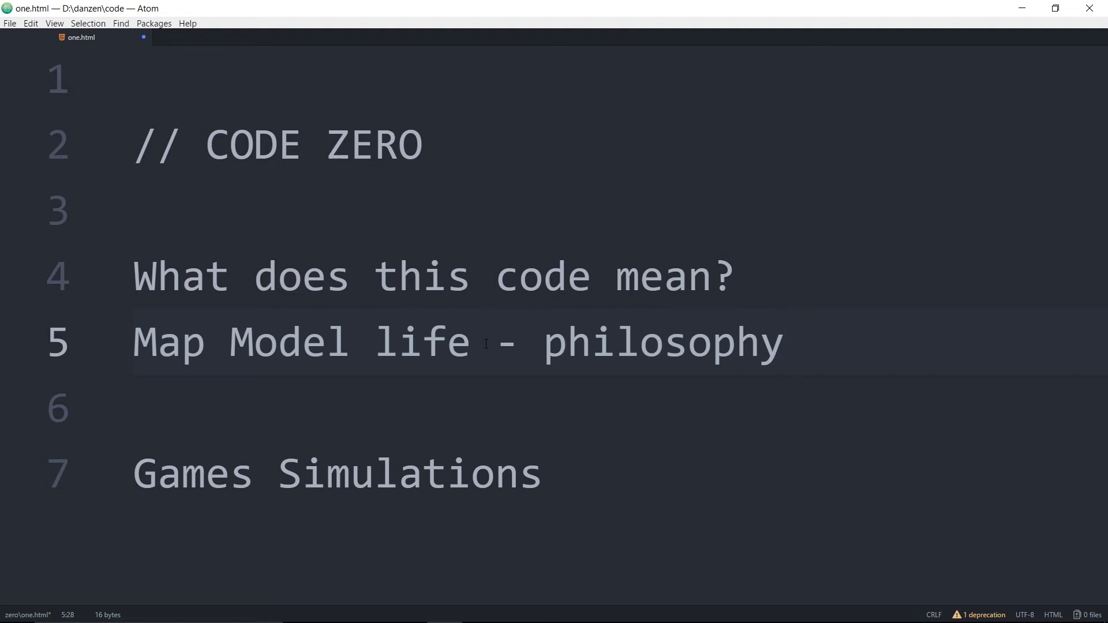
pyautogui.click(787, 349)
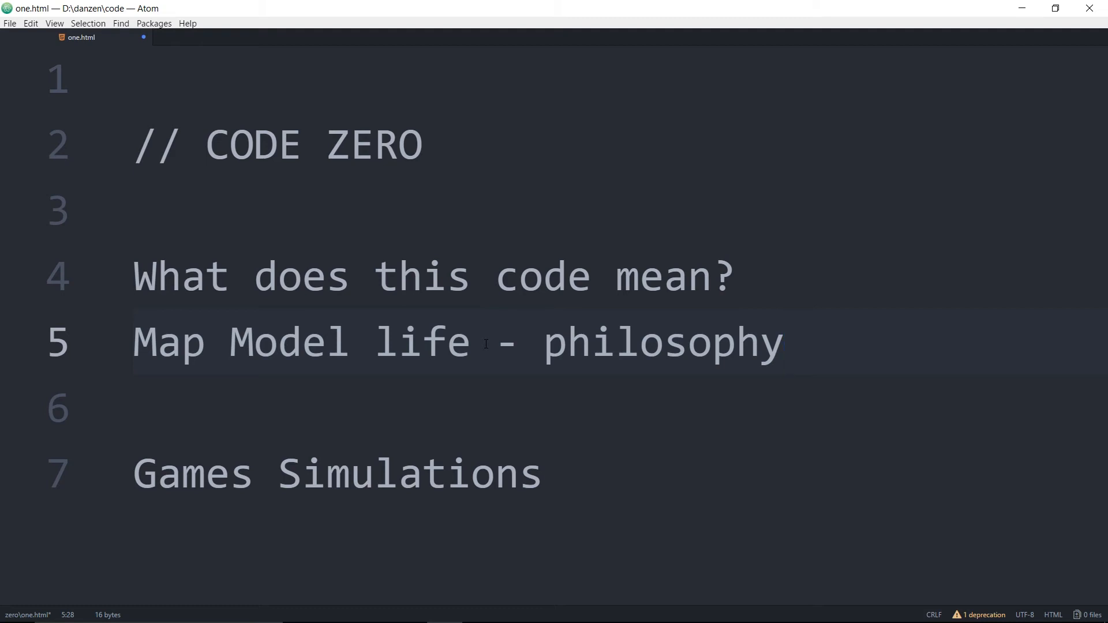
pyautogui.click(786, 346)
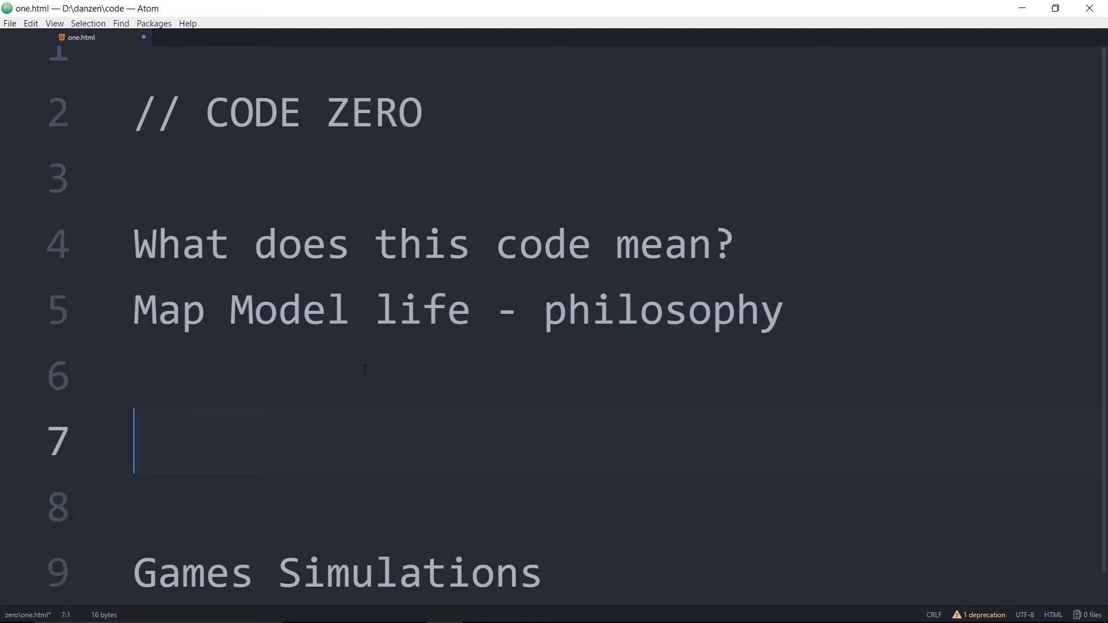
# Write 'Nodism - Nodists - Nodist Colony' on line 7 above Games Simulations
pyautogui.write('Nodism -')
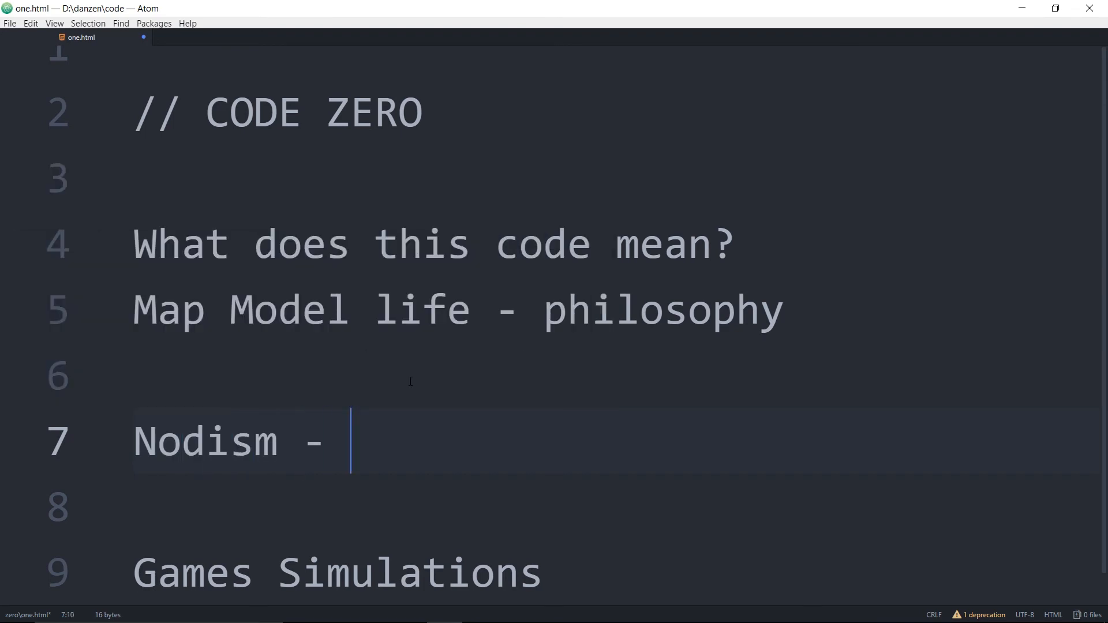
pyautogui.write('Nodists - Nodist Colony')
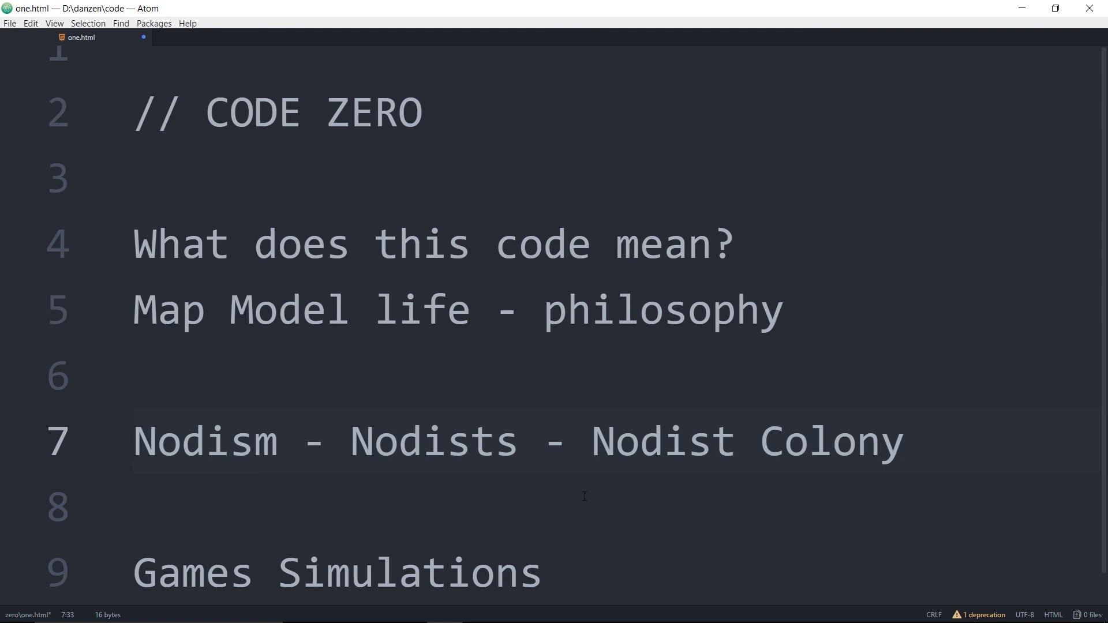
pyautogui.click(905, 444)
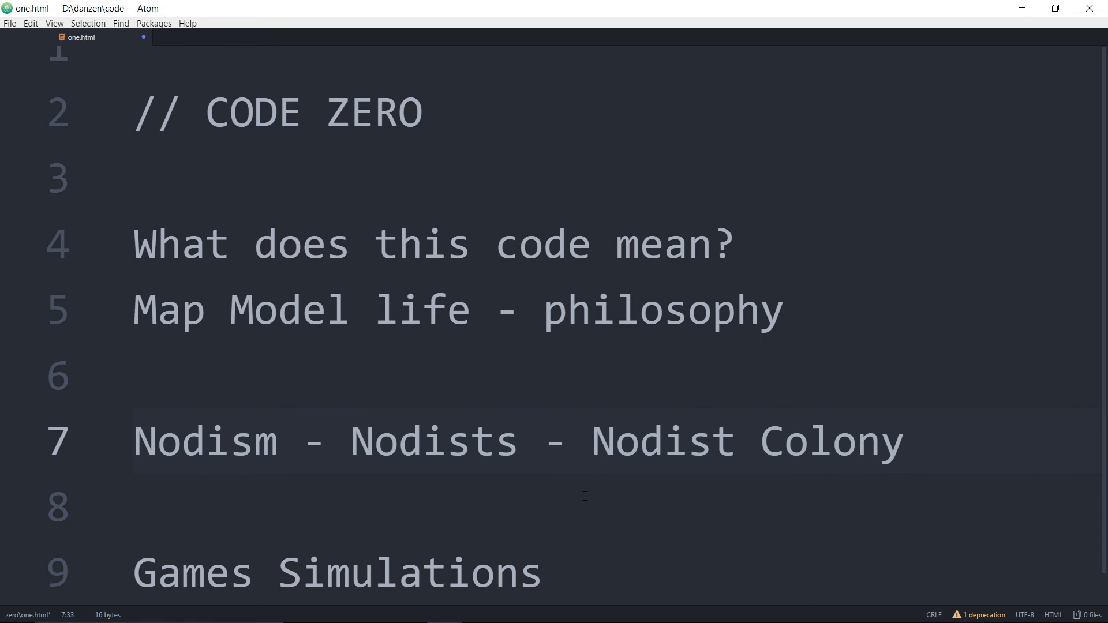
pyautogui.click(905, 443)
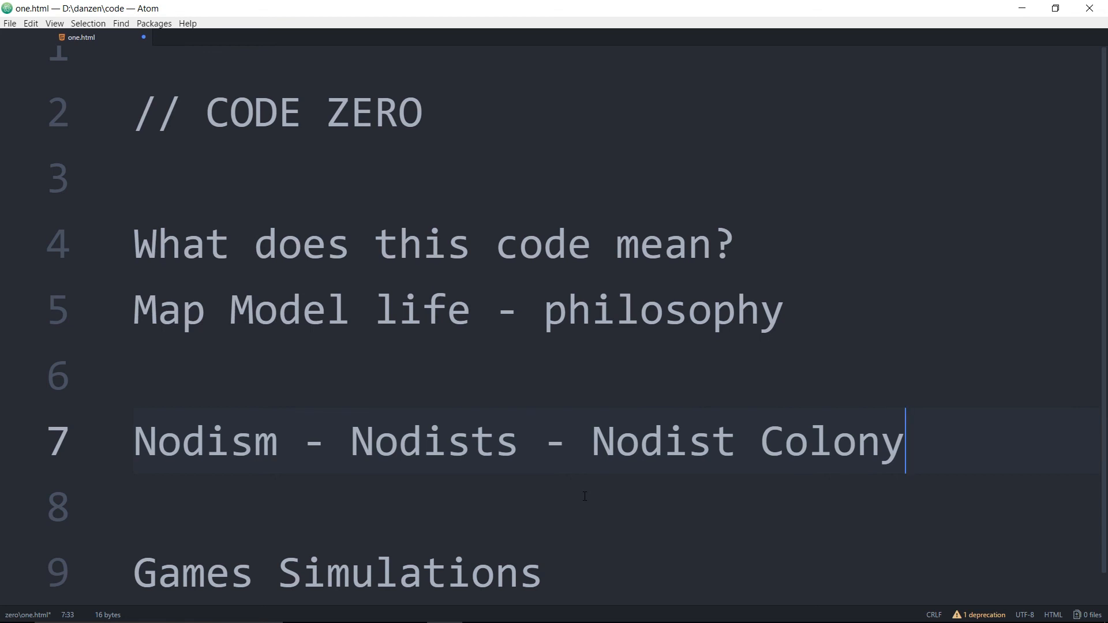